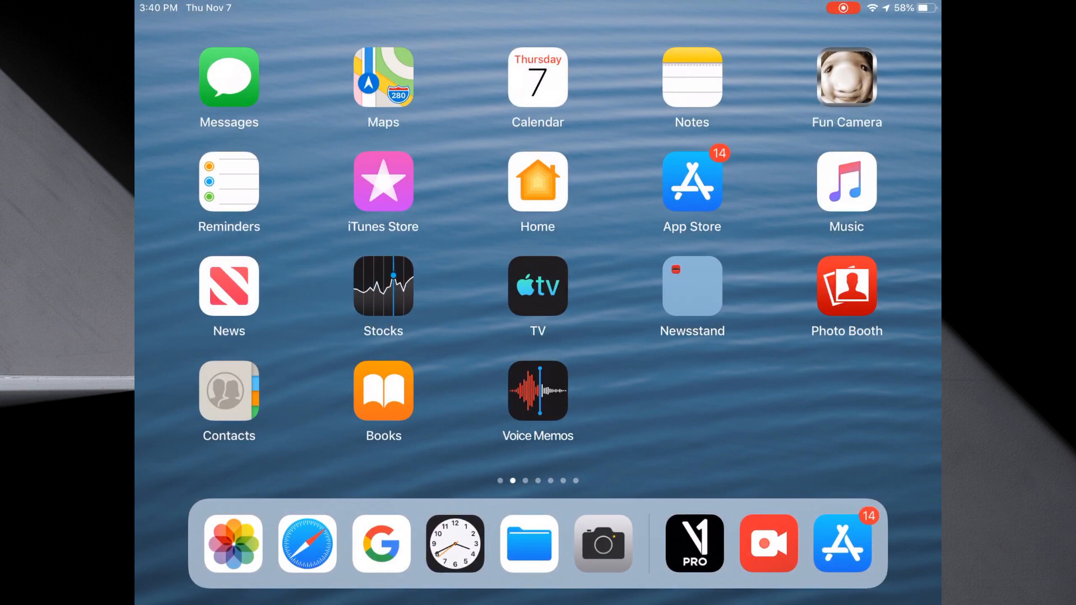
Launch V1 Pro from the dock and reach the Locker's My Videos list.
left_click(694, 543)
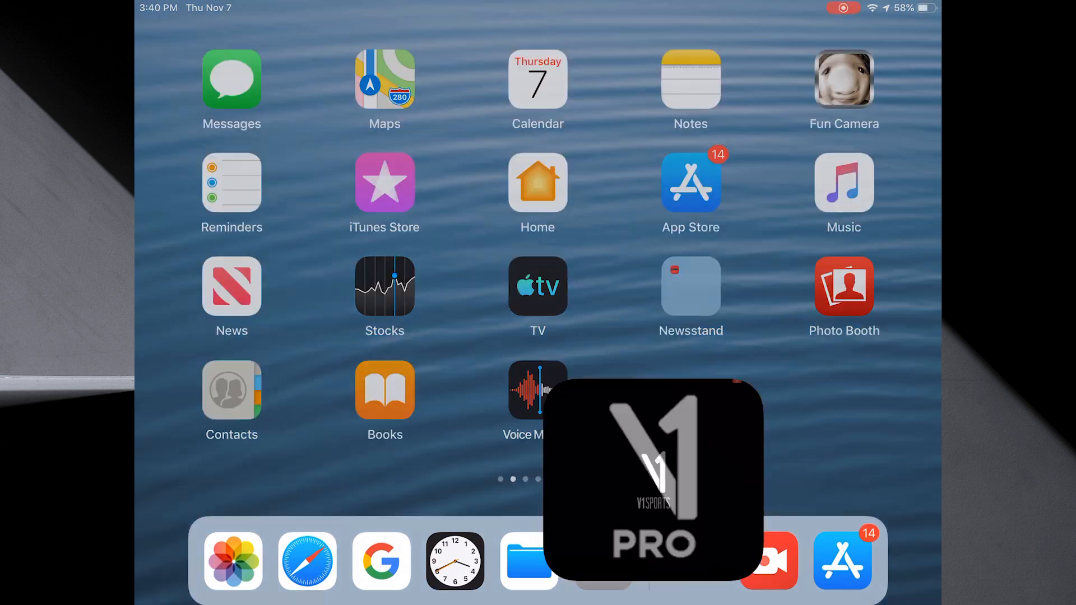
left_click(651, 474)
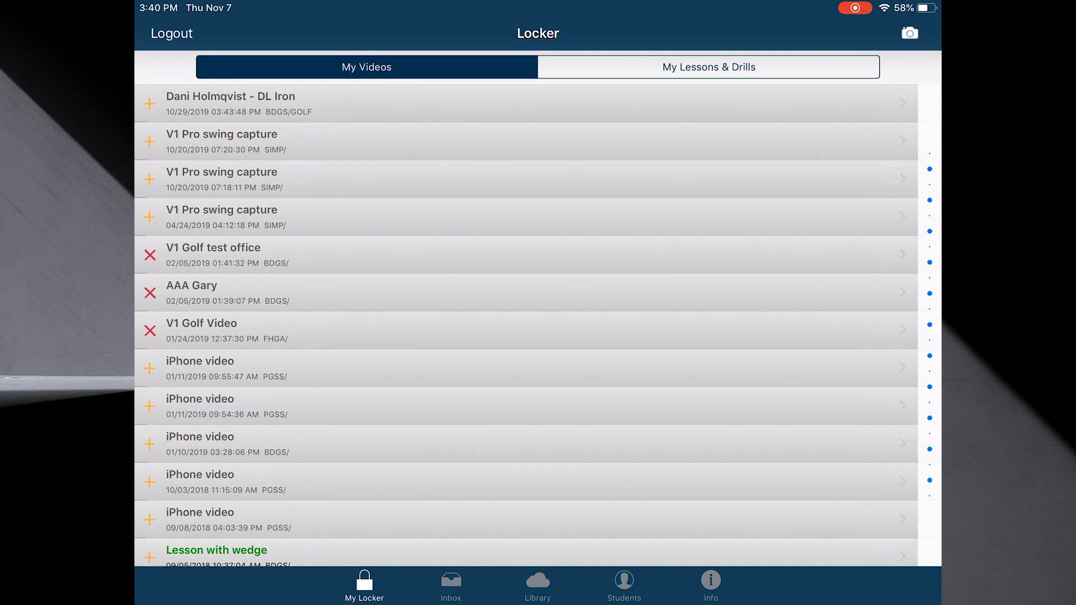
In the Library tab, bring up the Photos album picker for importing a video.
left_click(537, 585)
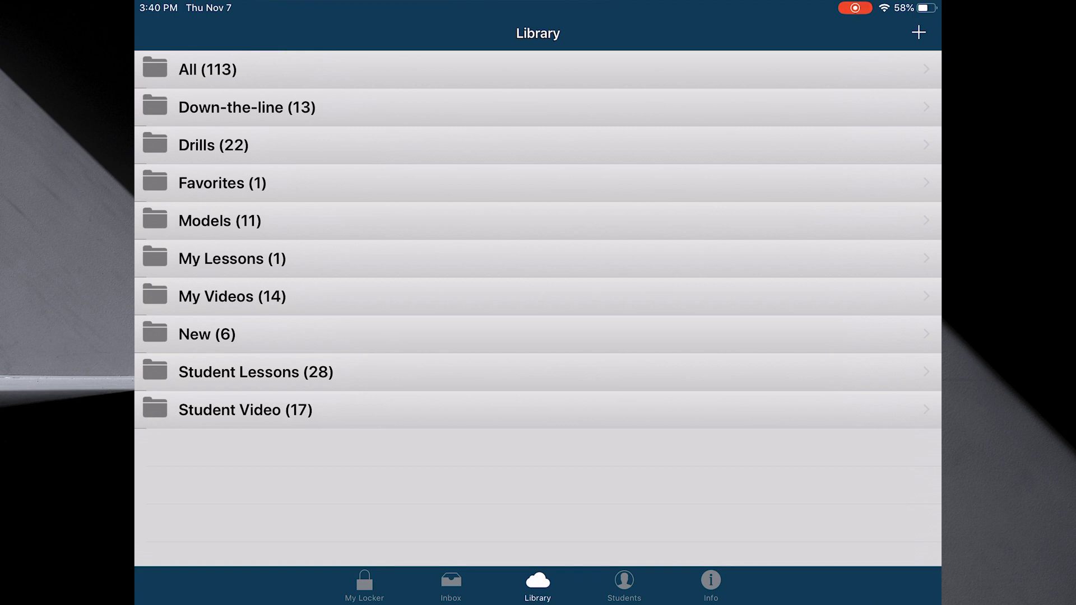
left_click(918, 33)
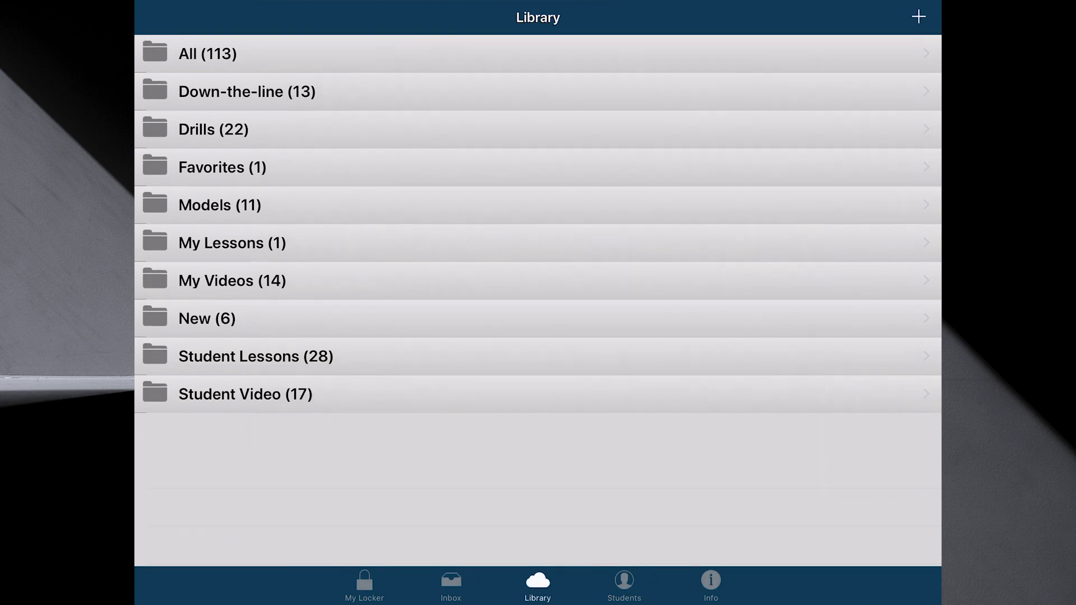
left_click(918, 16)
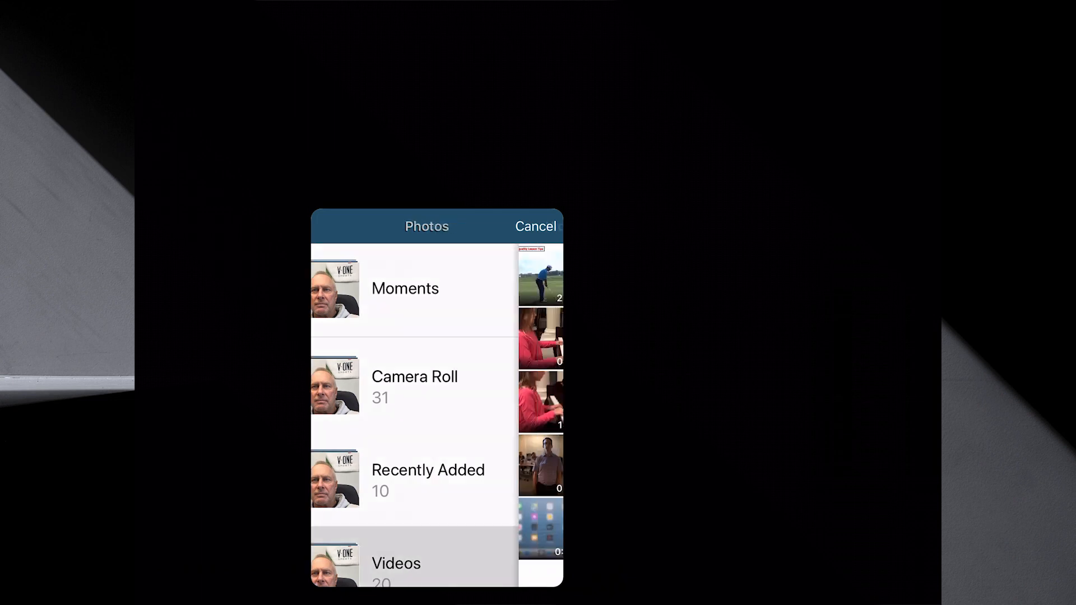
Import the short intro clip from the Videos album and let it compress.
left_click(395, 563)
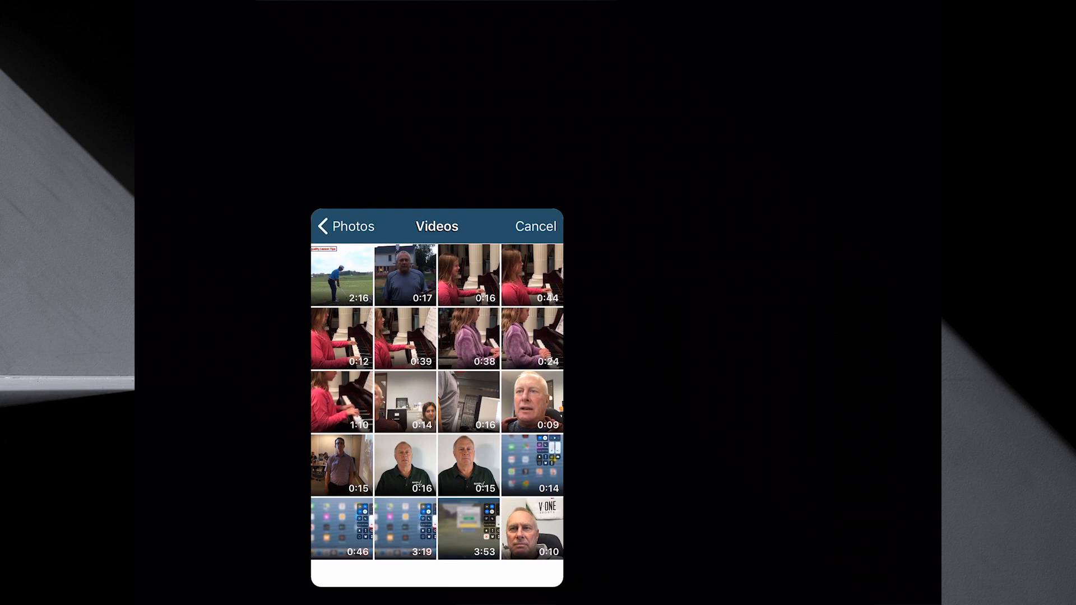
left_click(532, 529)
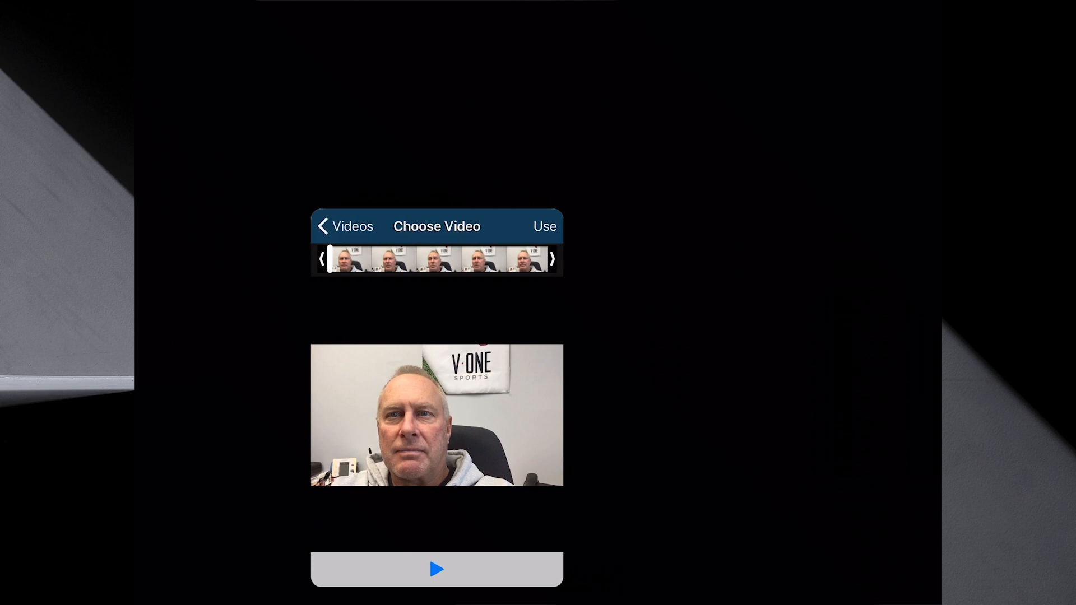
left_click(544, 226)
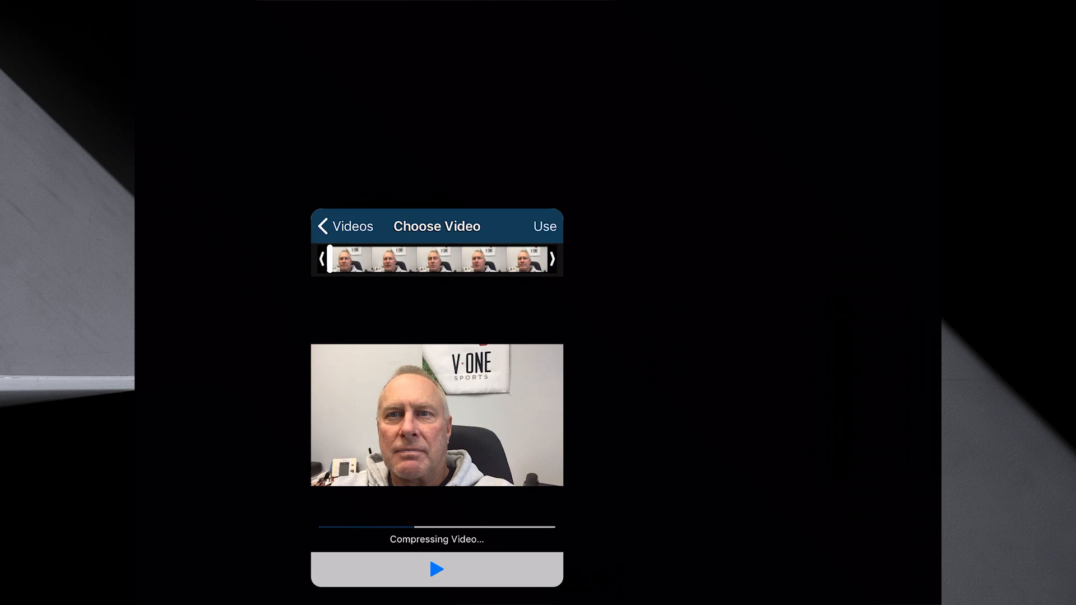
left_click(543, 227)
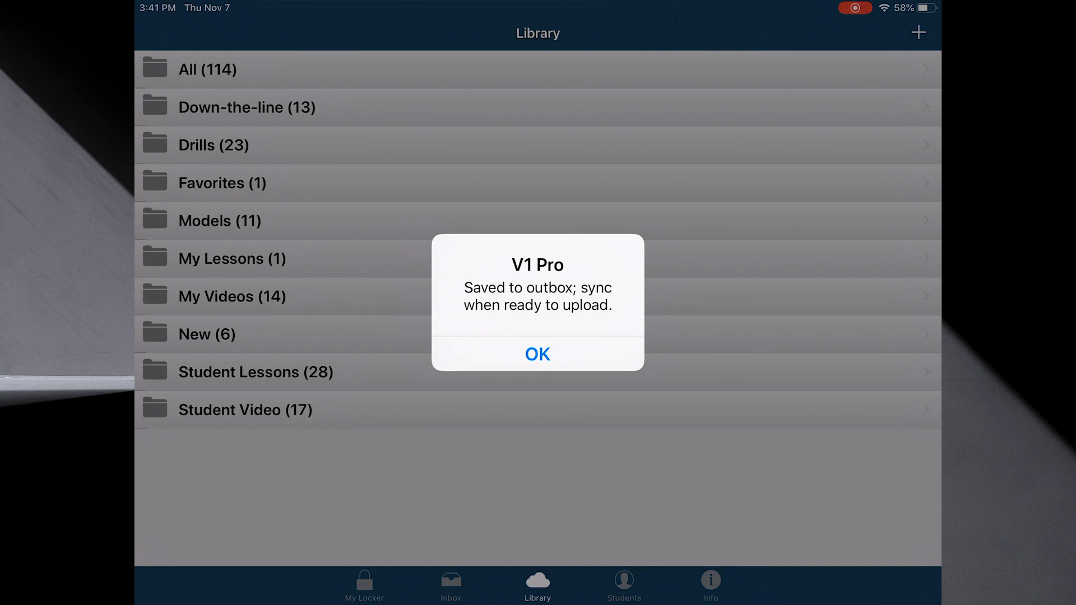
Dismiss the saved-to-outbox notice and open the Outbox's Imported content item.
left_click(537, 354)
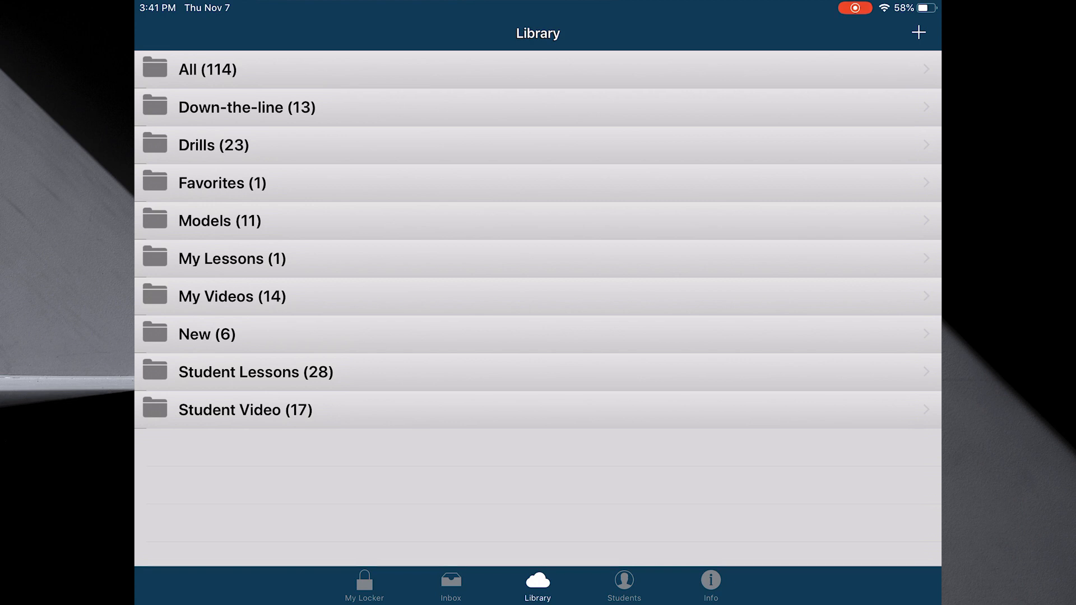
left_click(450, 585)
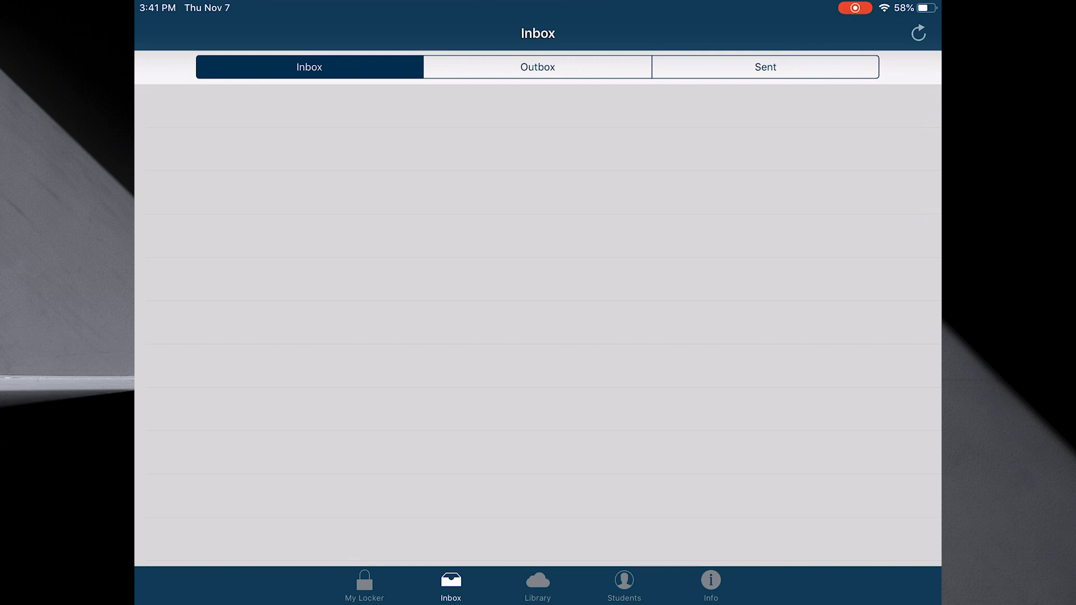
left_click(537, 67)
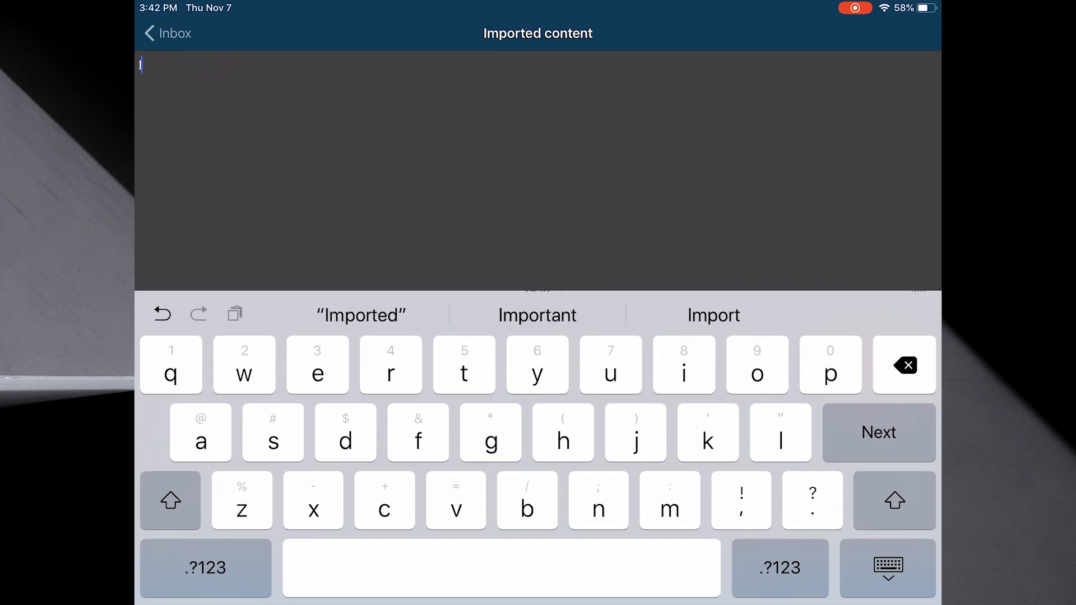
Enter 'Intro for V1 Lesson' as the imported video's description.
type("n")
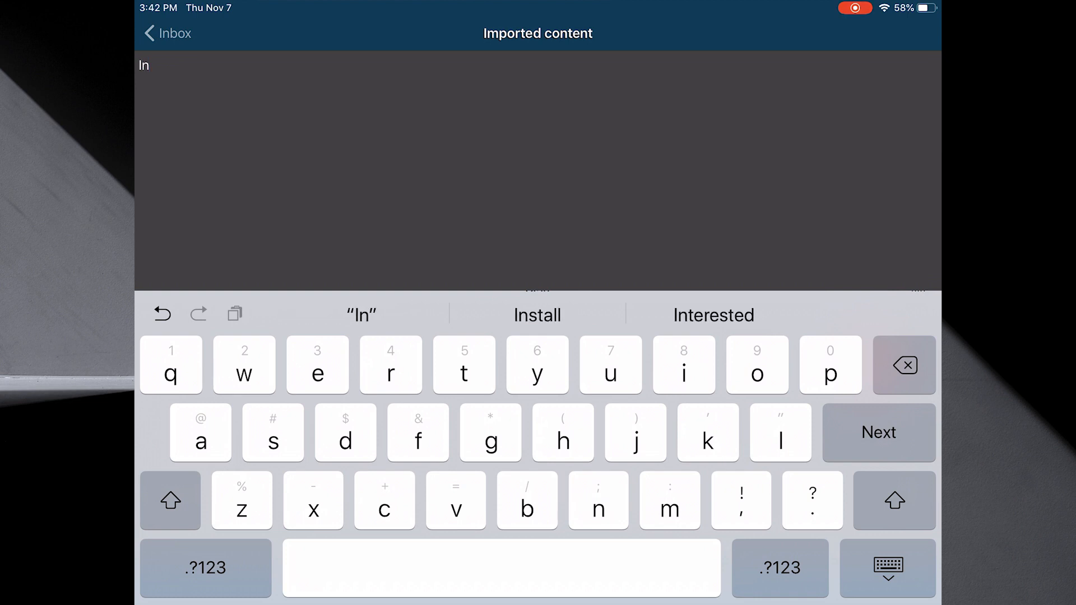
type("tro for V")
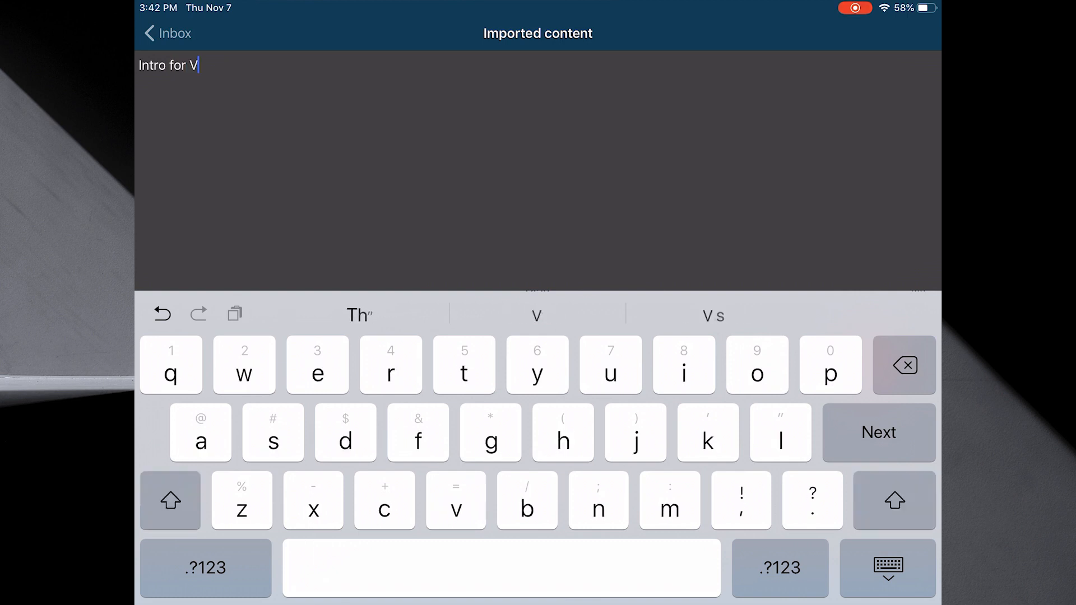
type("1")
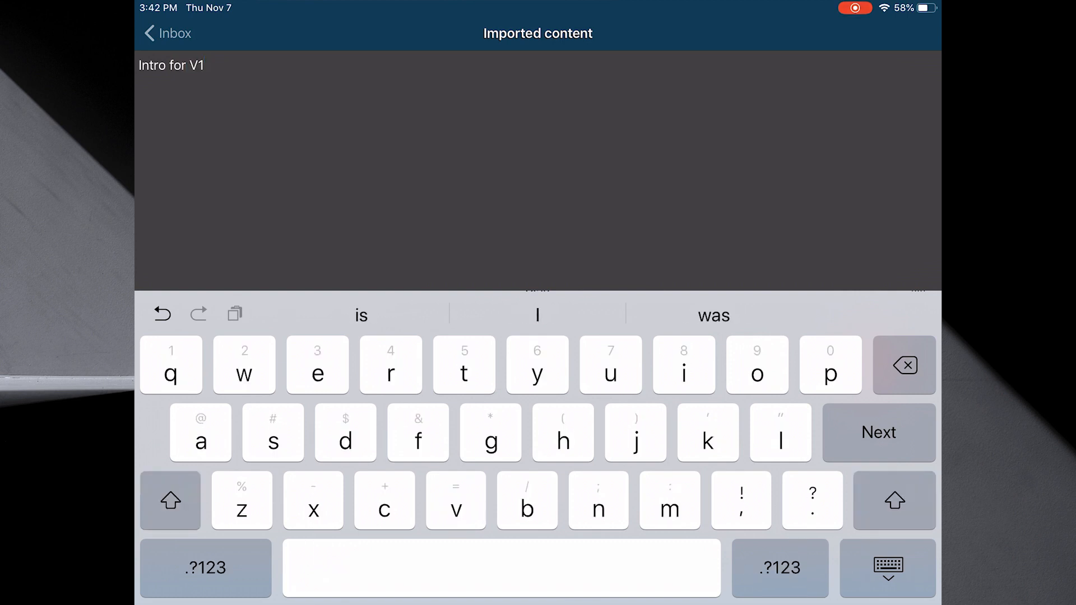
left_click(170, 499)
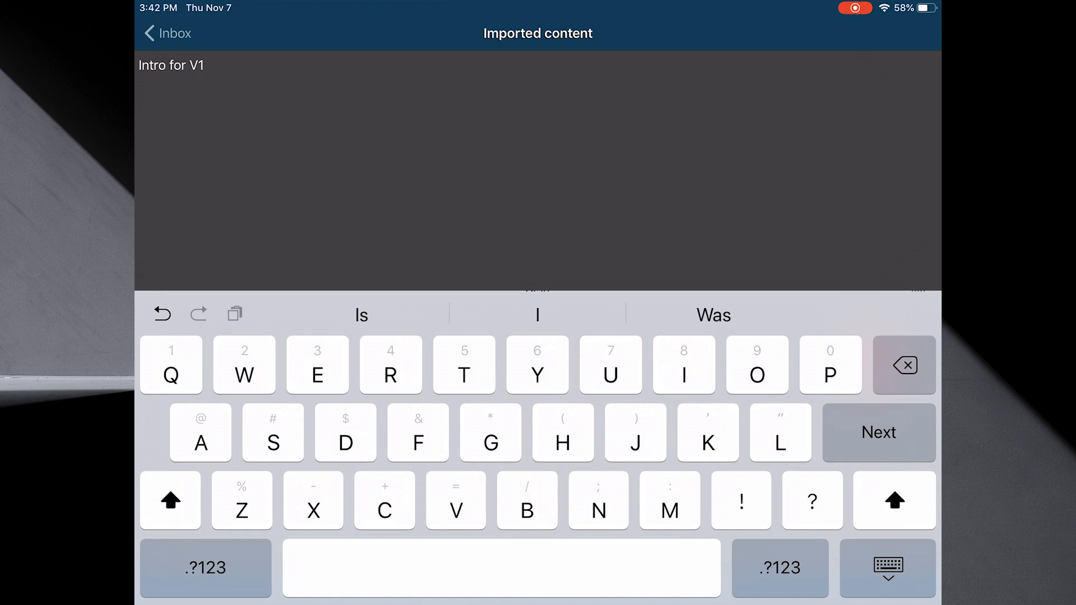
type("Lesson")
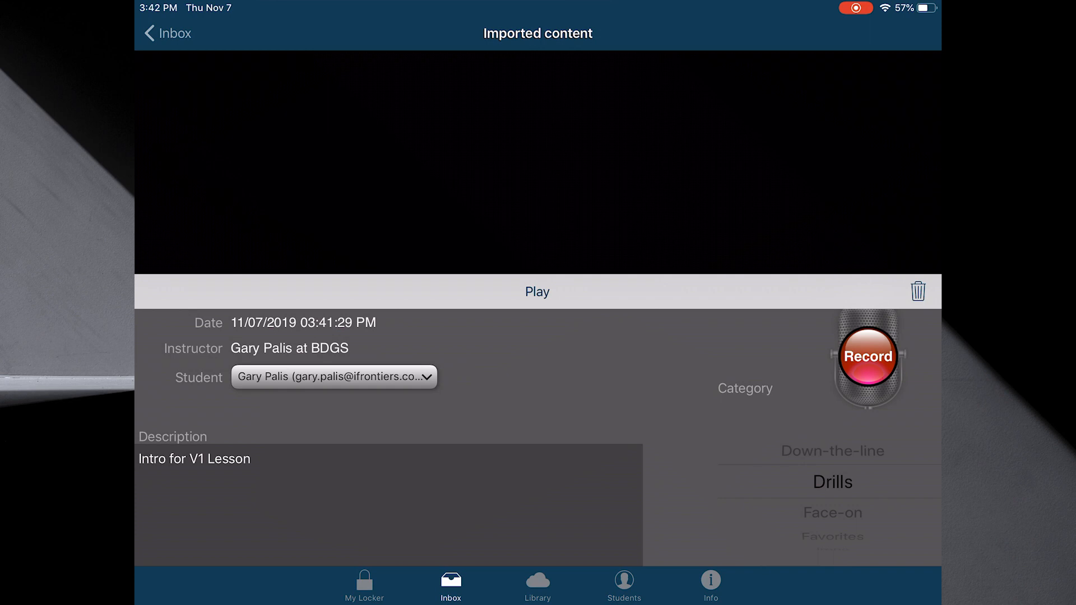
Return to the Inbox with the Outbox empty, then show the Students directory.
left_click(167, 33)
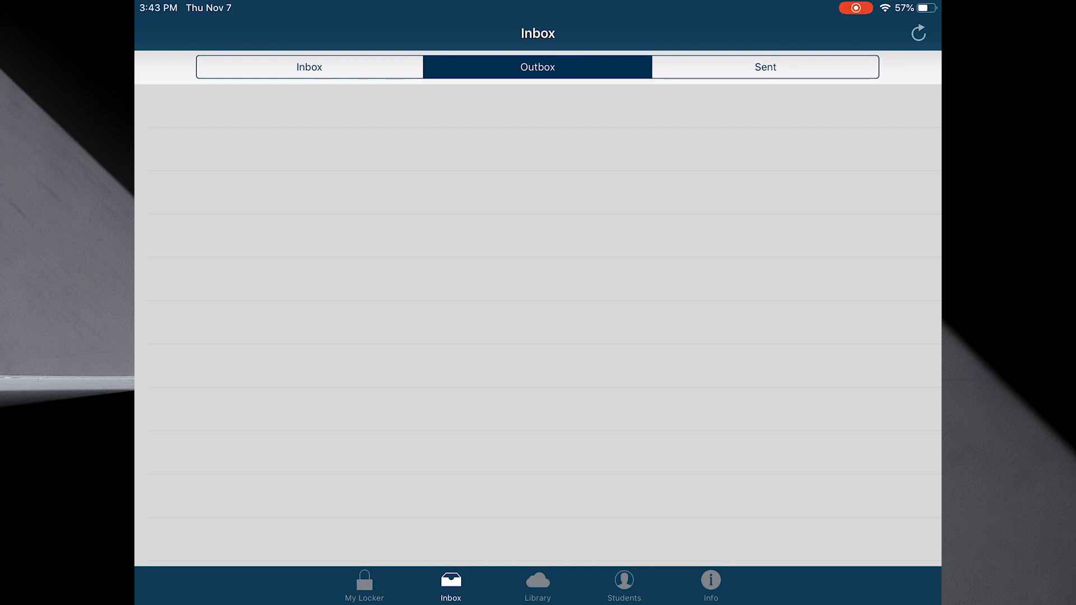
left_click(623, 584)
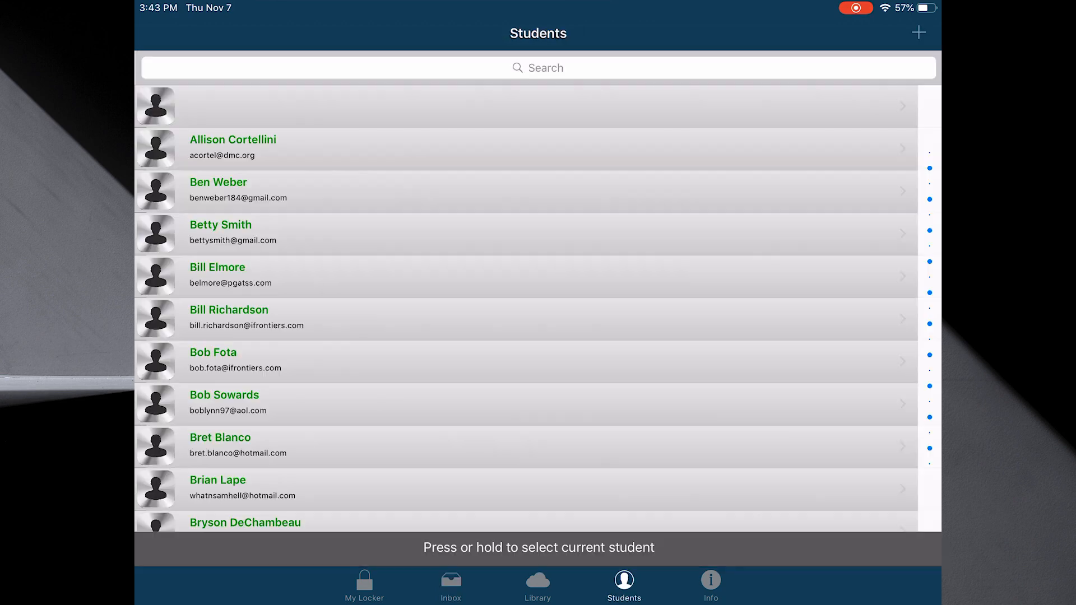
left_click(213, 360)
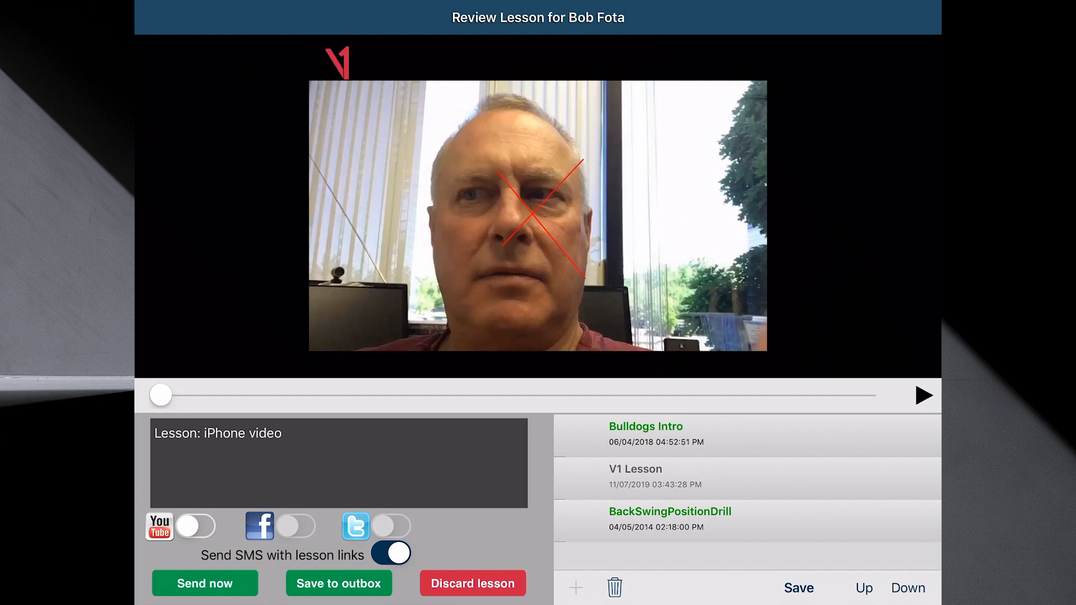
left_click(574, 587)
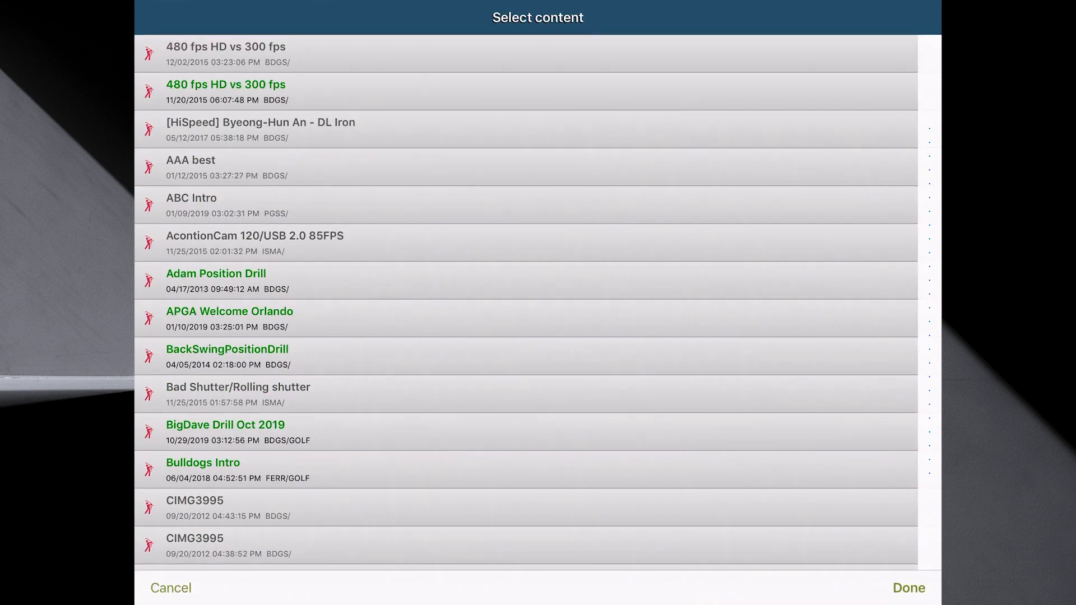
Scroll down the content list to 'Intro for V1 Lesson' and select it.
scroll("down", 3)
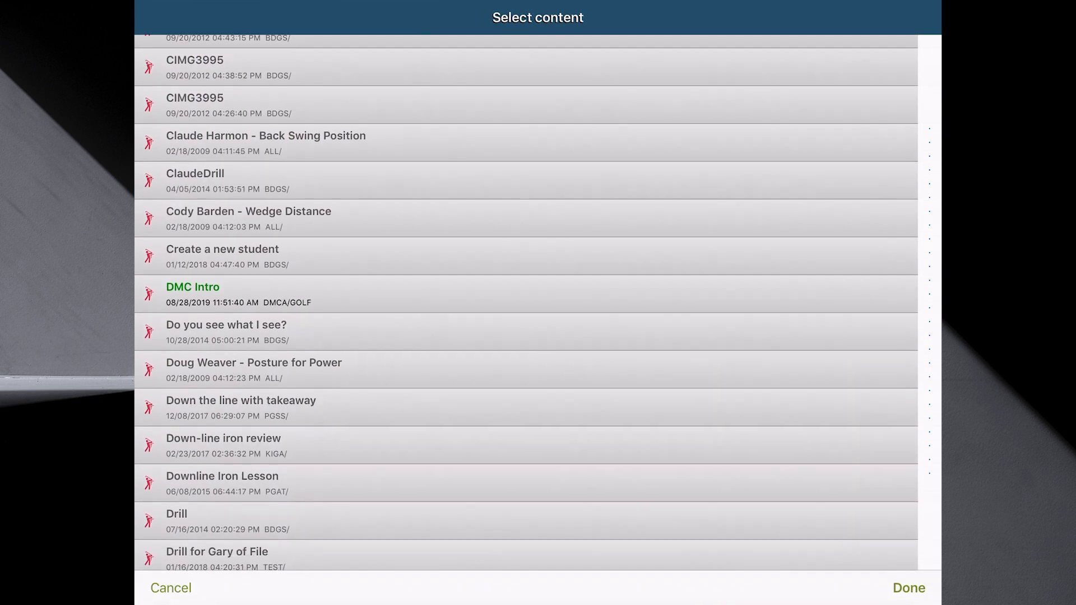
scroll("down", 3)
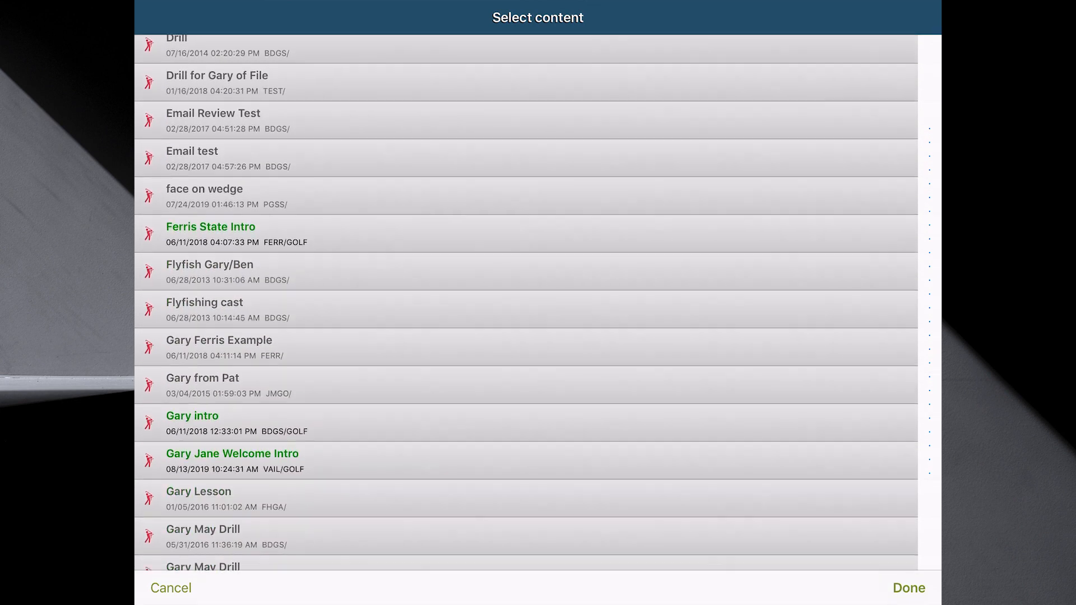
scroll("down", 3)
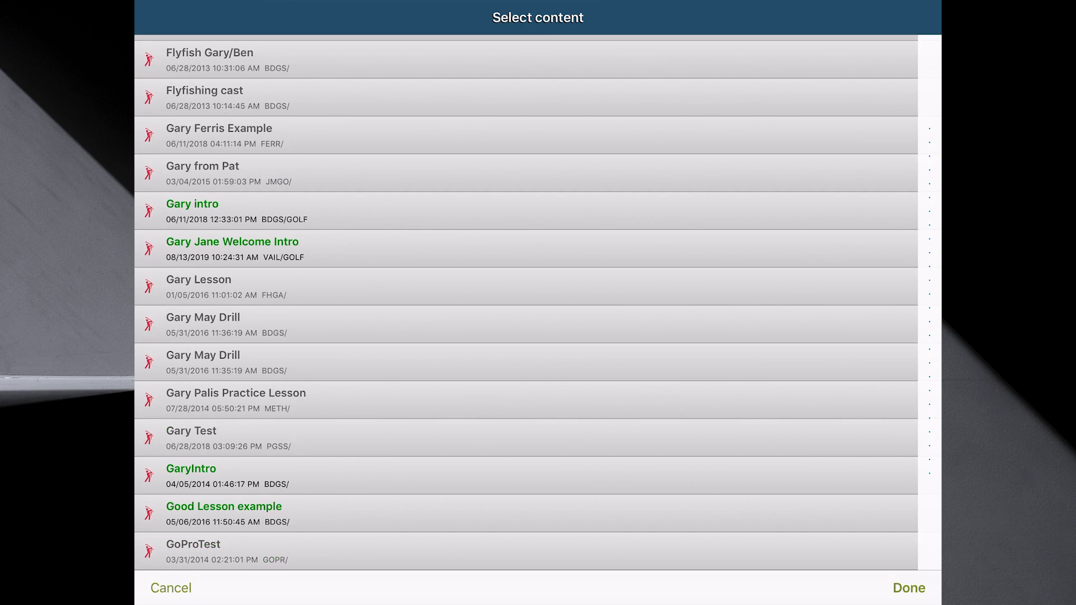
scroll("down", 3)
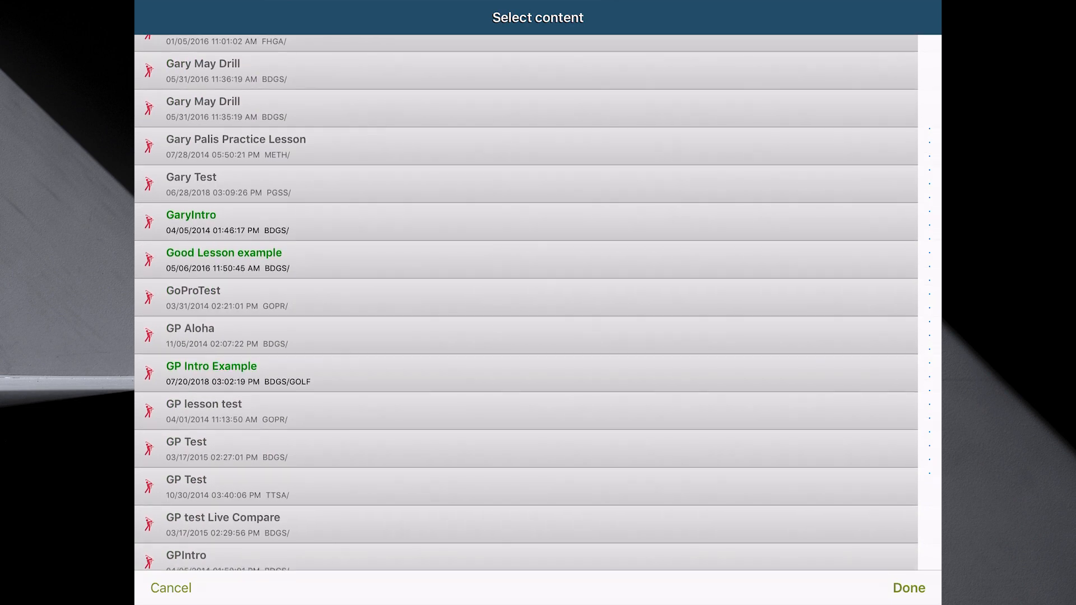
scroll("down", 3)
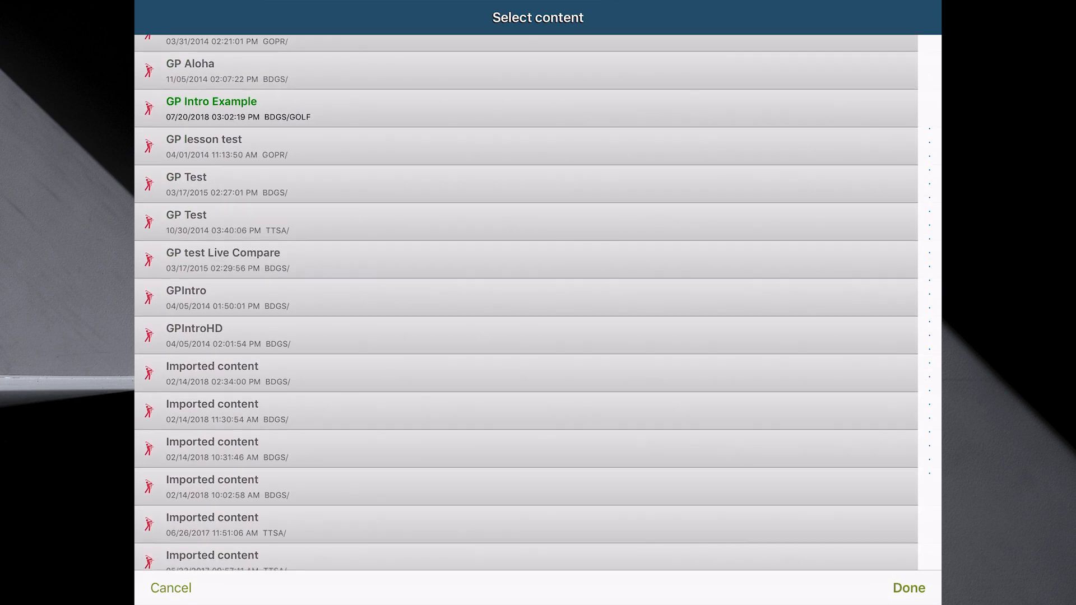
scroll("down", 3)
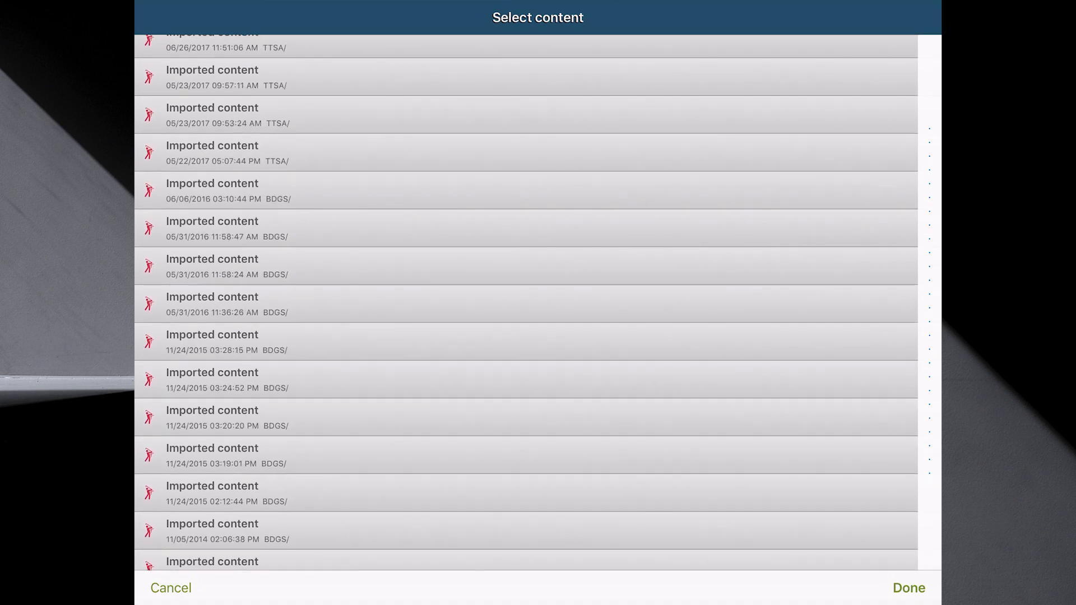
scroll("down", 3)
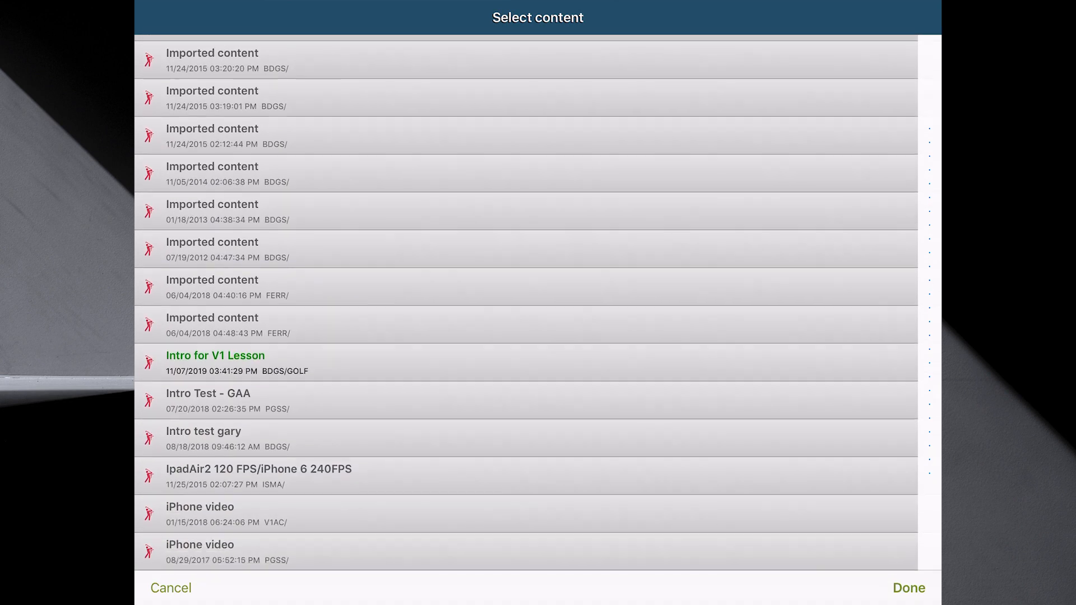
scroll("down", 3)
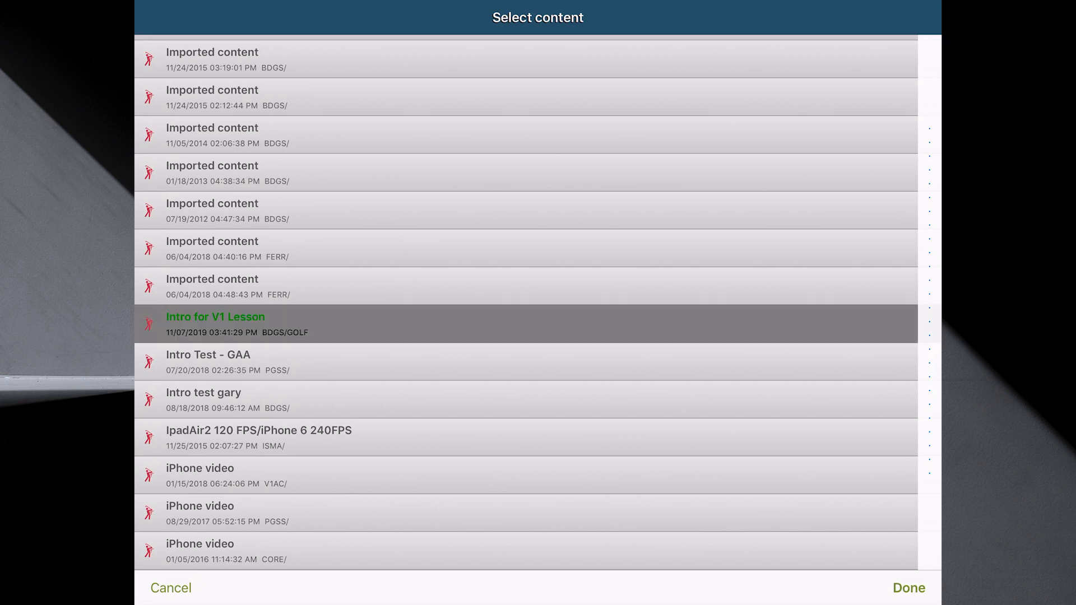
left_click(908, 588)
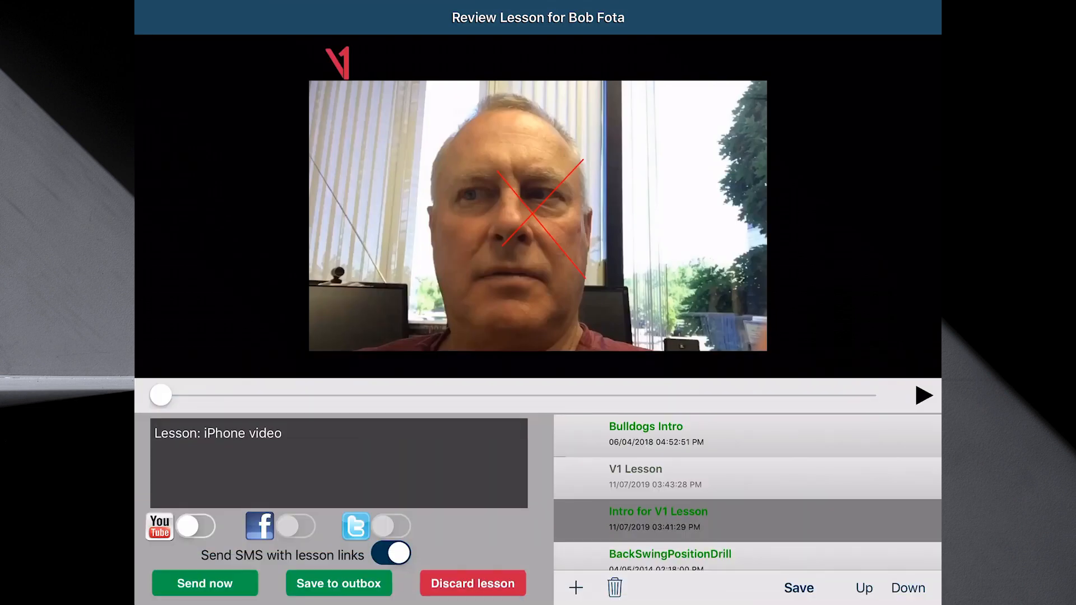
left_click(863, 588)
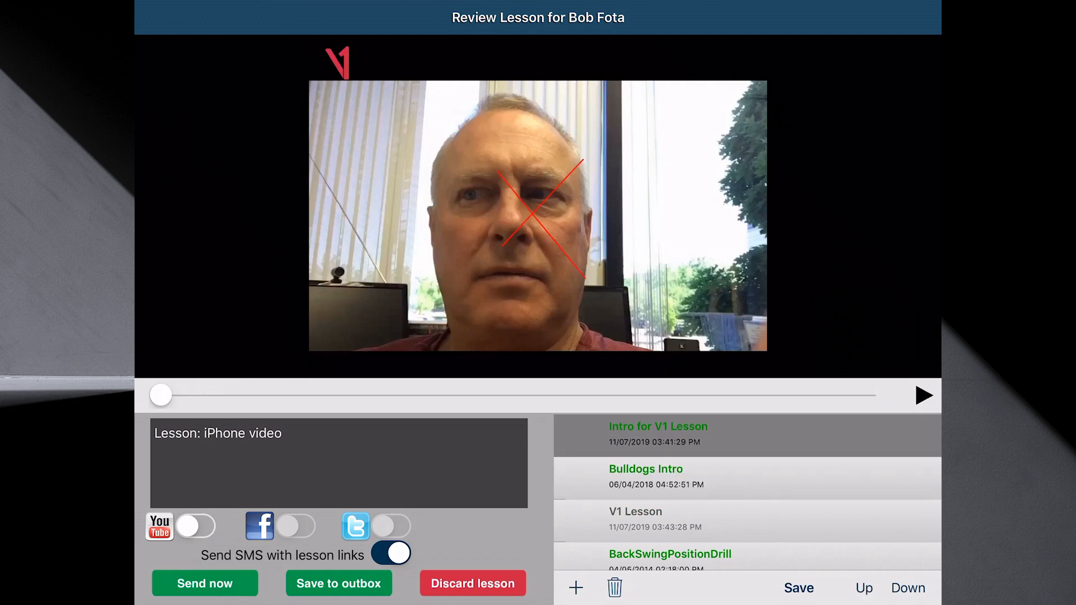